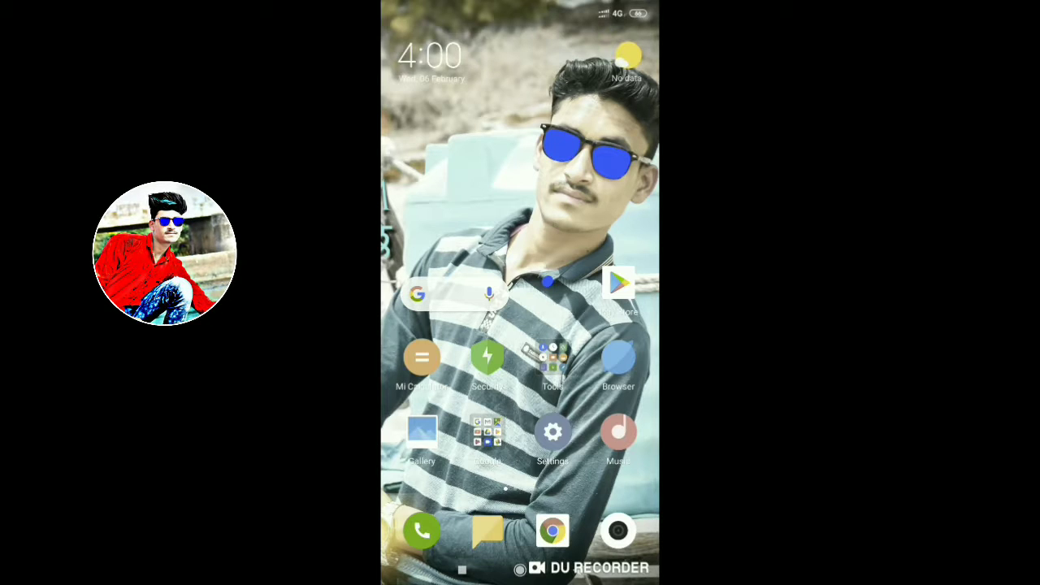
Launch Settings from the home screen and scroll down toward the Storage entry
left_click(552, 432)
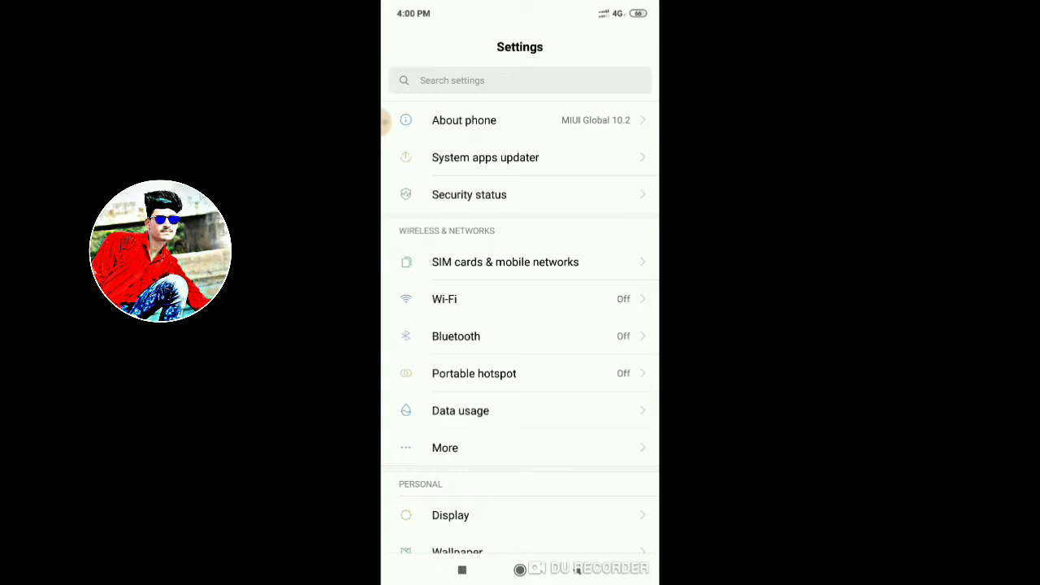
scroll("down", 3)
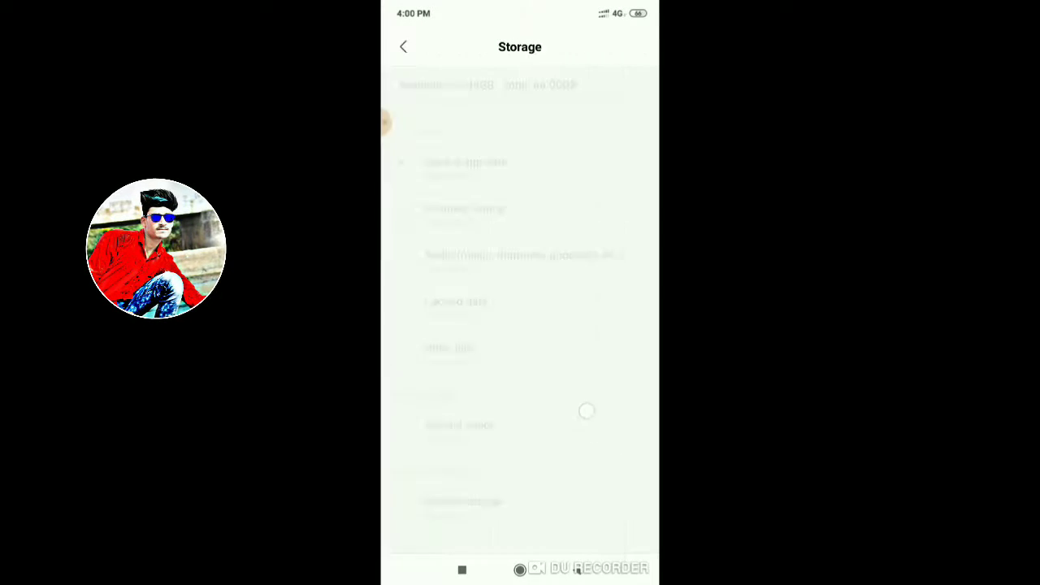
Leave Storage and scroll the settings list to reach Full screen display
left_click(403, 46)
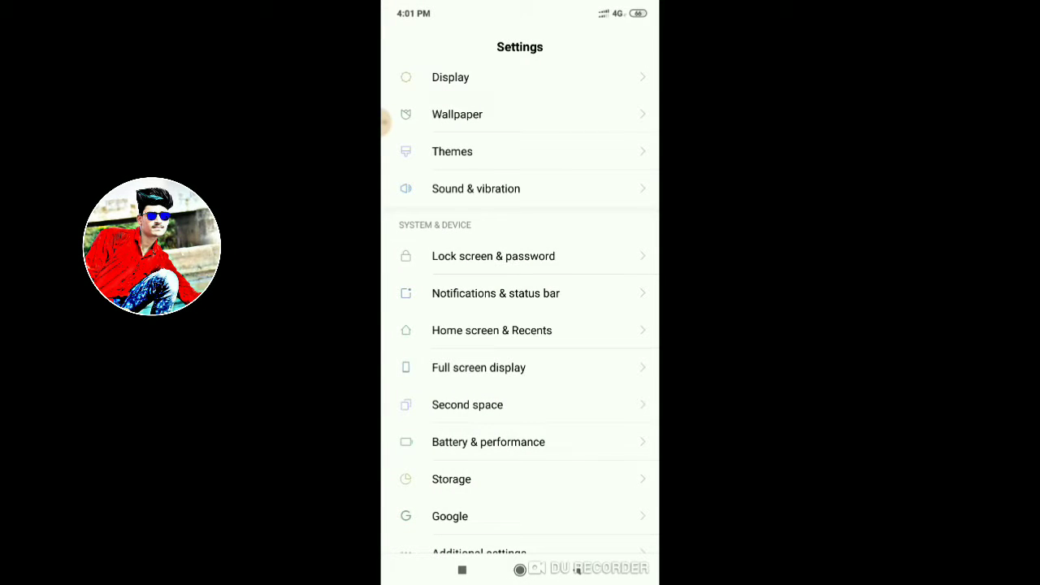
scroll("down", 3)
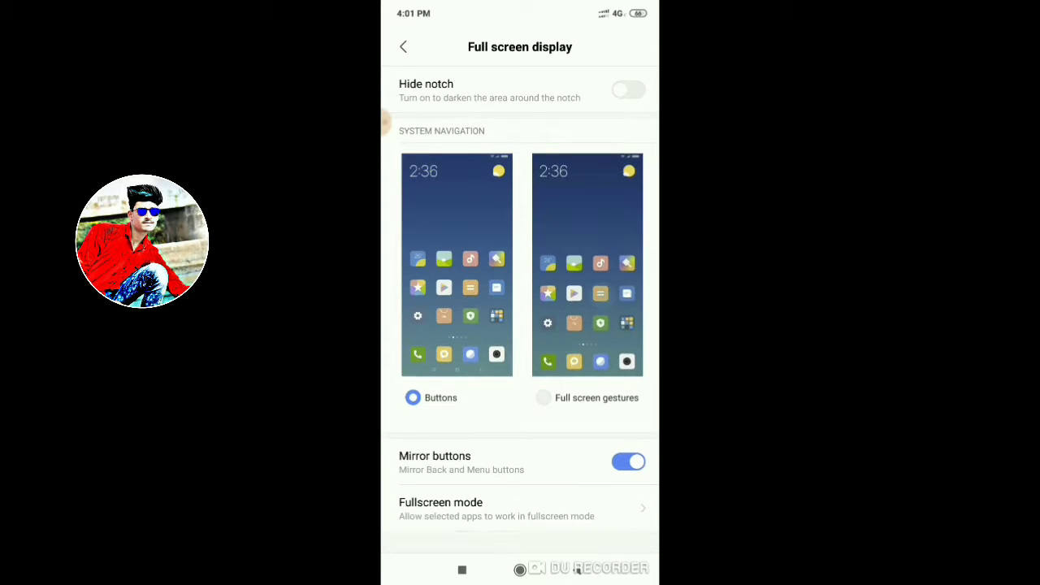
Briefly visit Home screen & Recents, then scroll the main list down to Additional settings
left_click(403, 46)
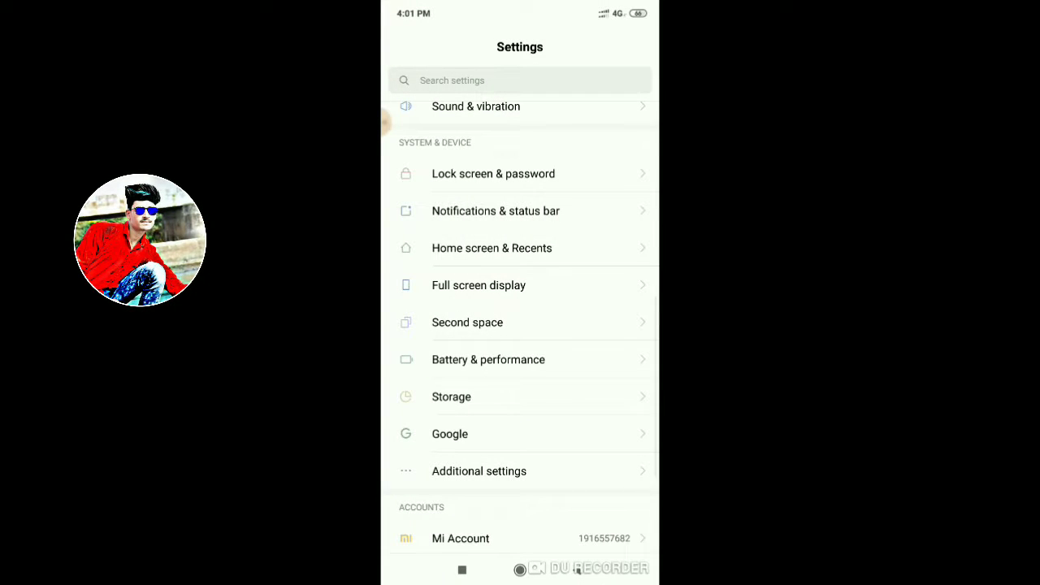
left_click(490, 247)
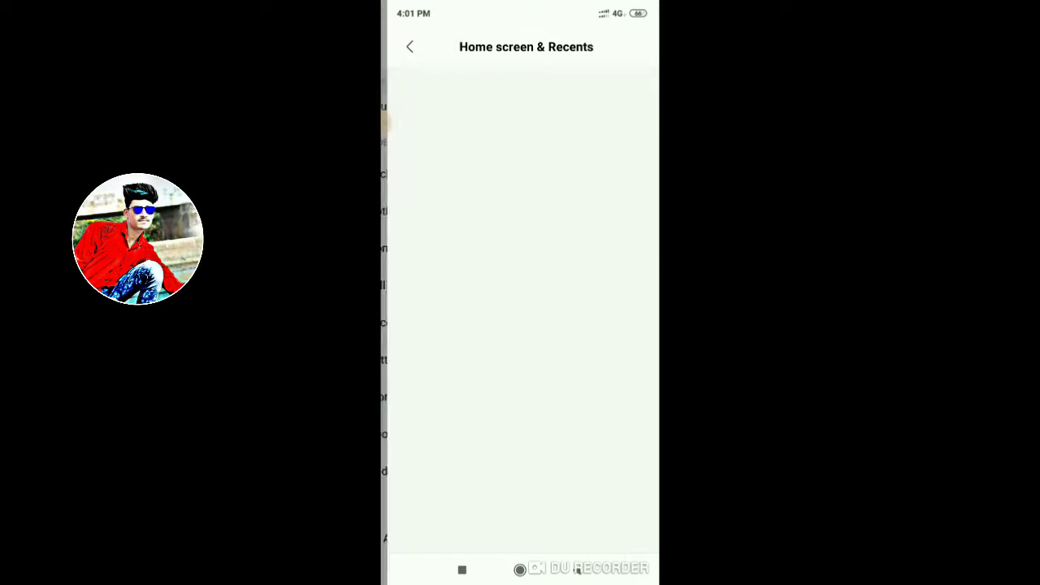
left_click(410, 45)
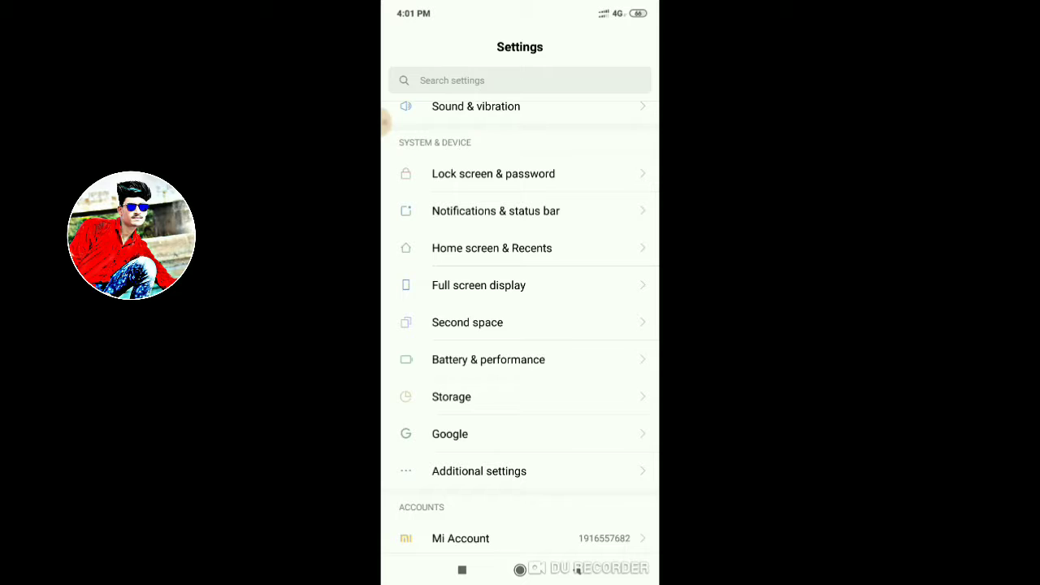
scroll("down", 3)
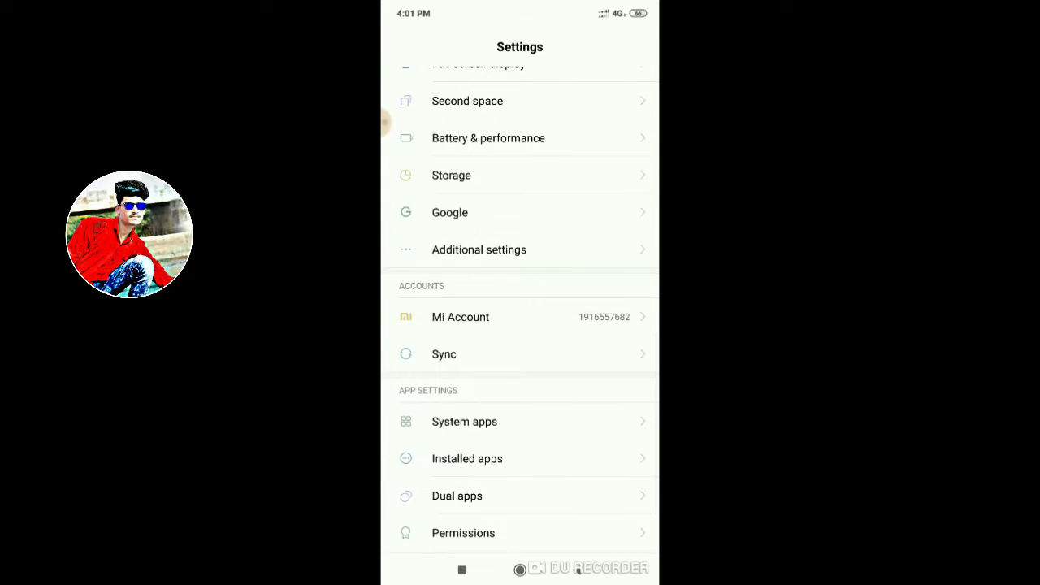
Enter Additional settings, back out once, and enter it again
left_click(477, 250)
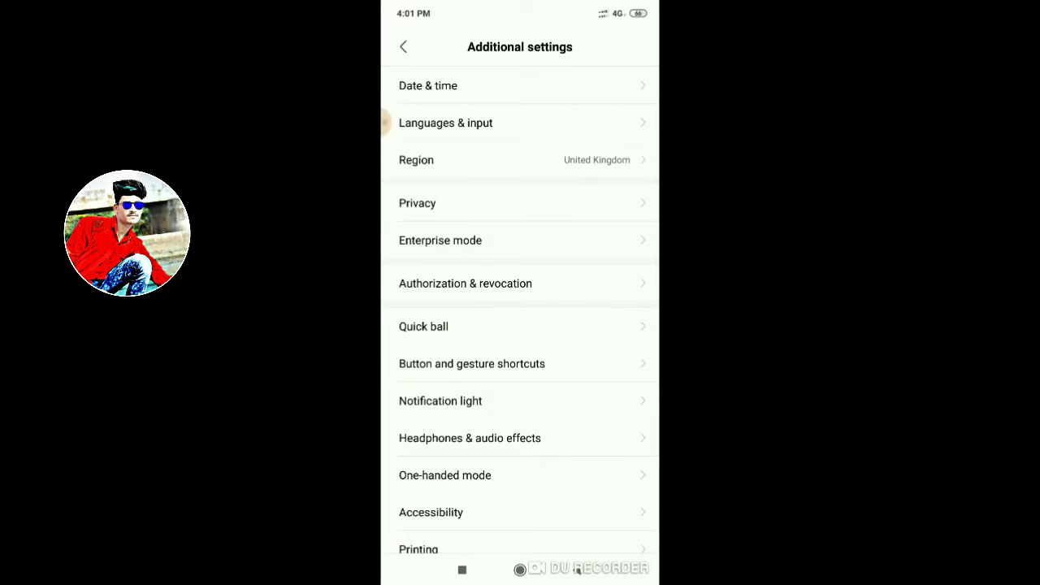
left_click(403, 46)
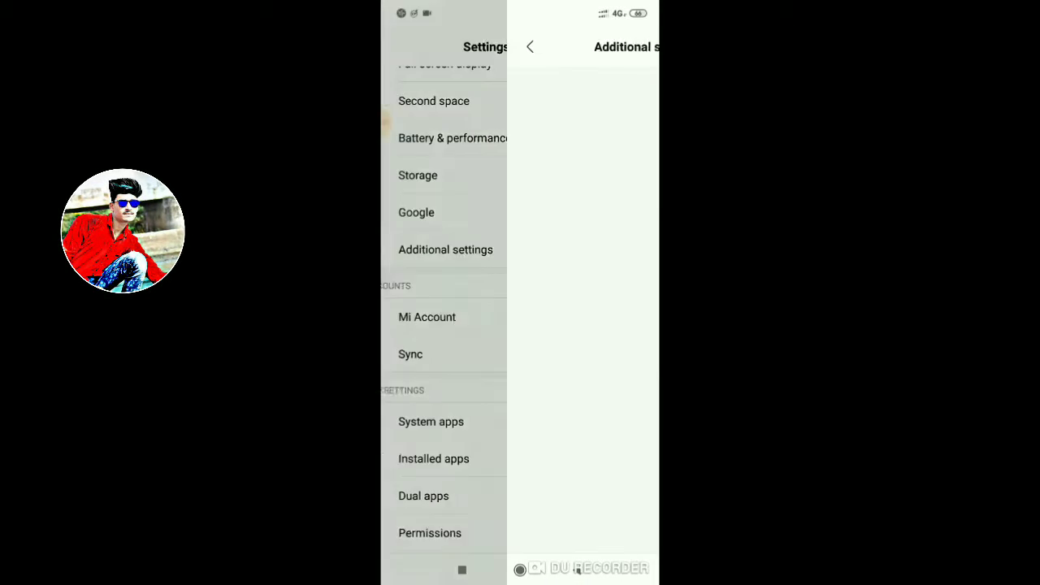
left_click(445, 250)
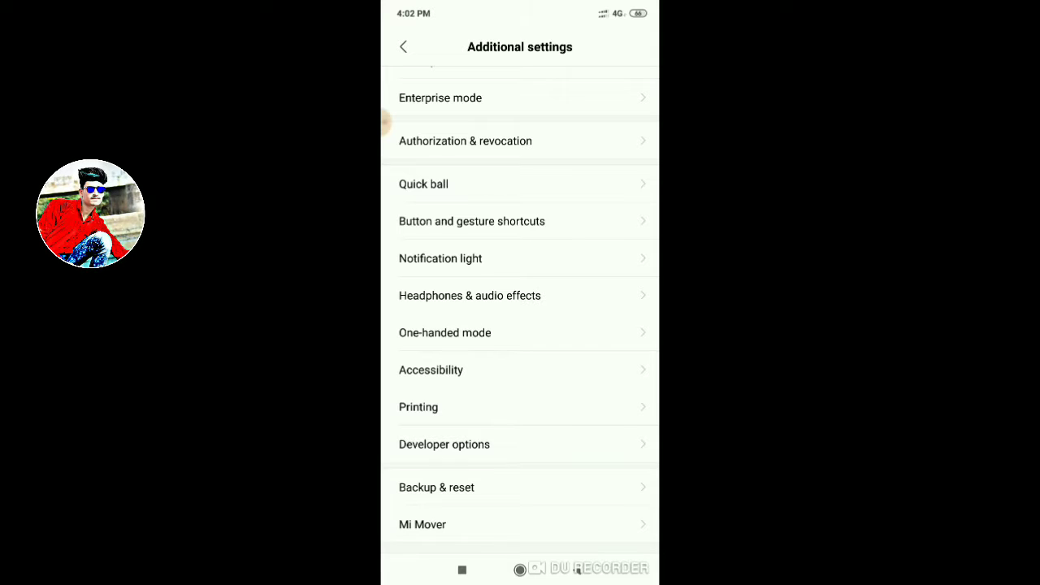
Switch on One-handed mode with the 4.5 inches screen size, then go home
left_click(445, 331)
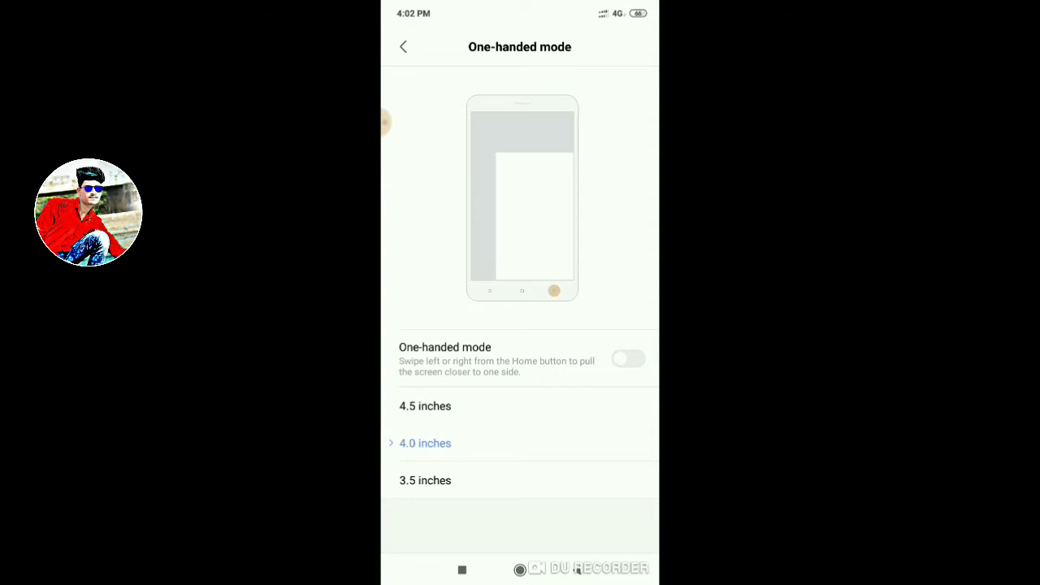
left_click(627, 359)
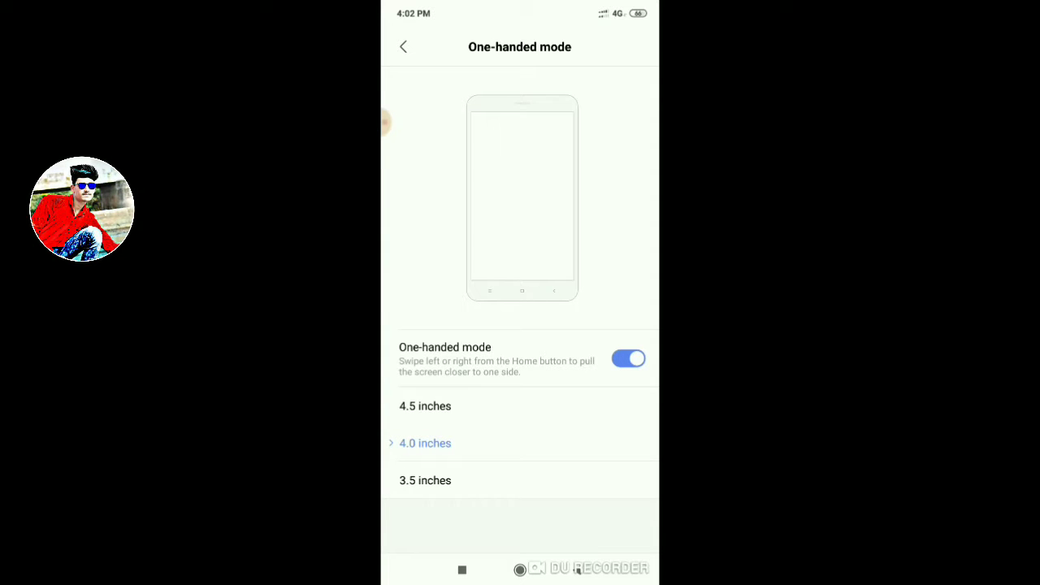
left_click(424, 406)
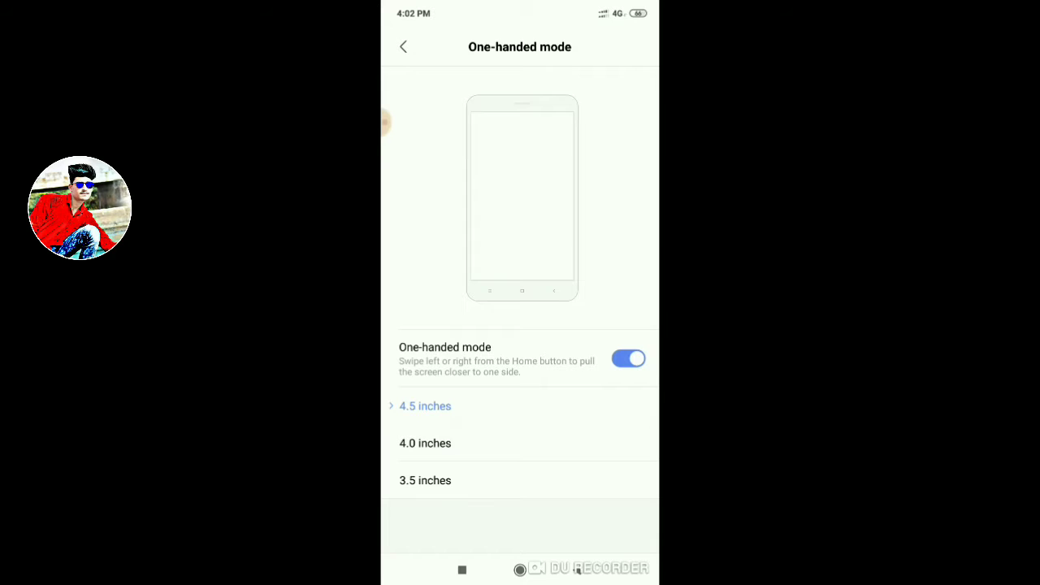
left_click(403, 45)
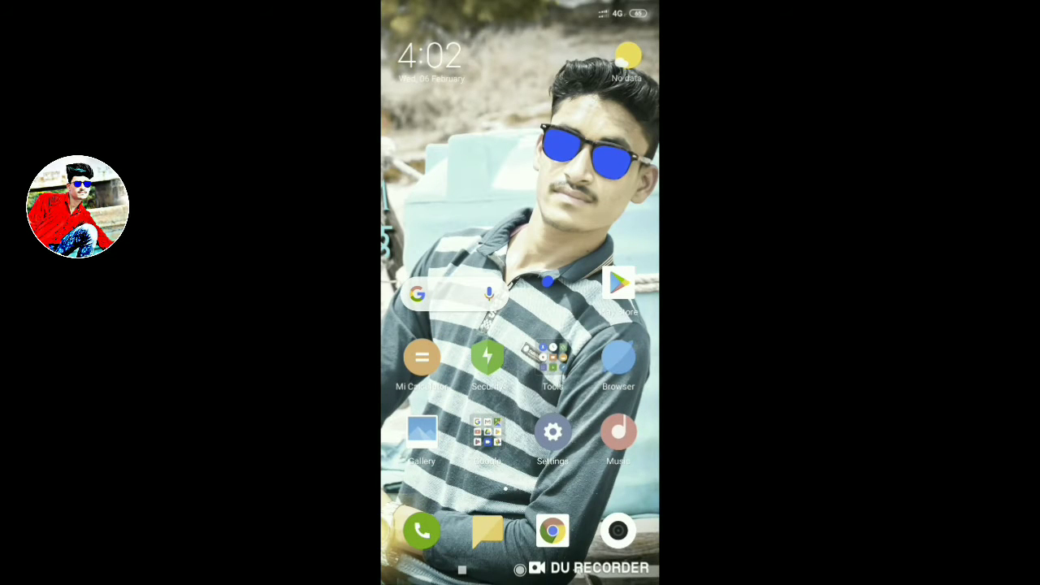